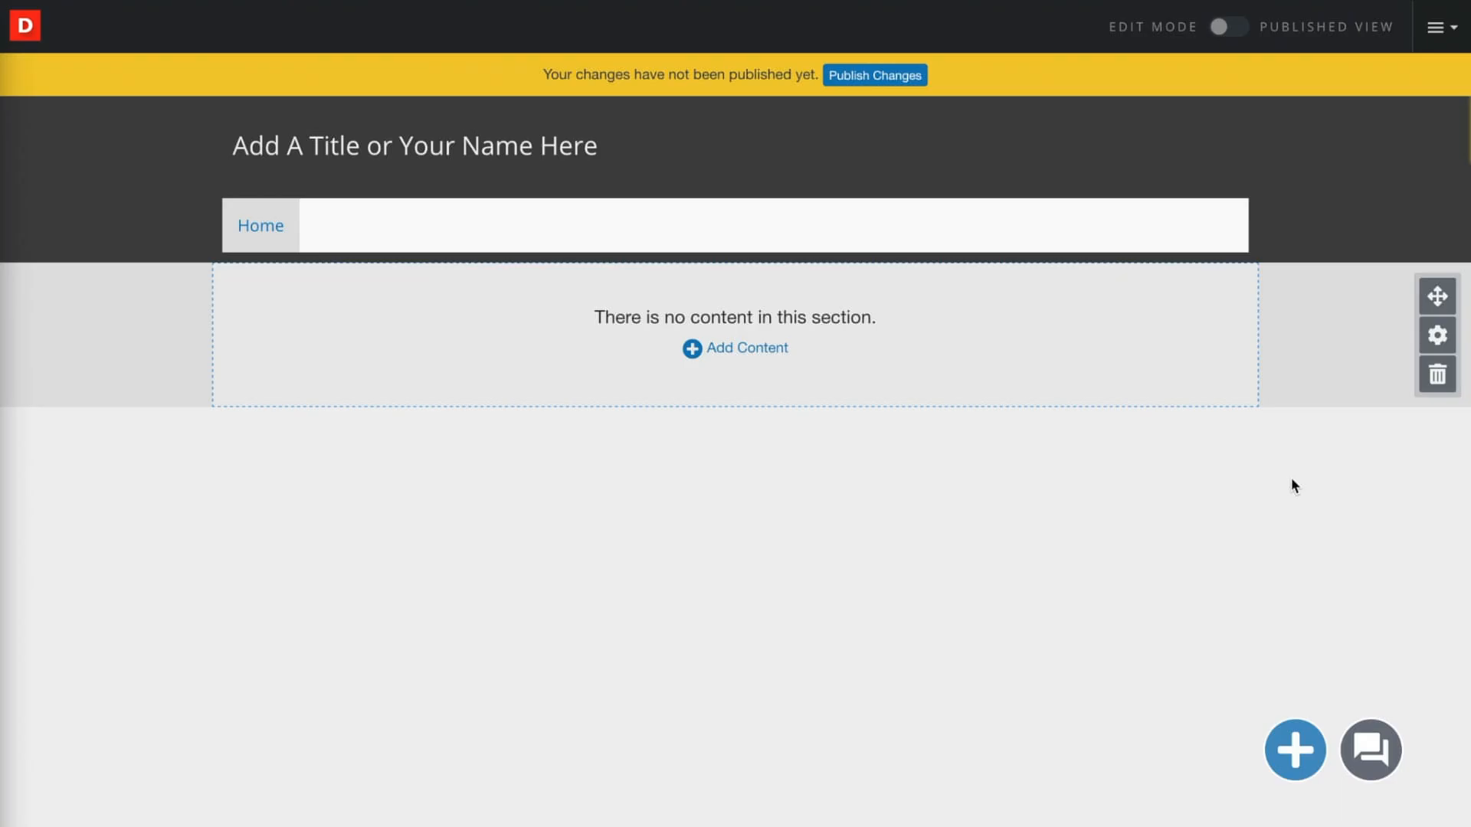
{"action": "mouse_move", "coordinate": [1349, 241]}
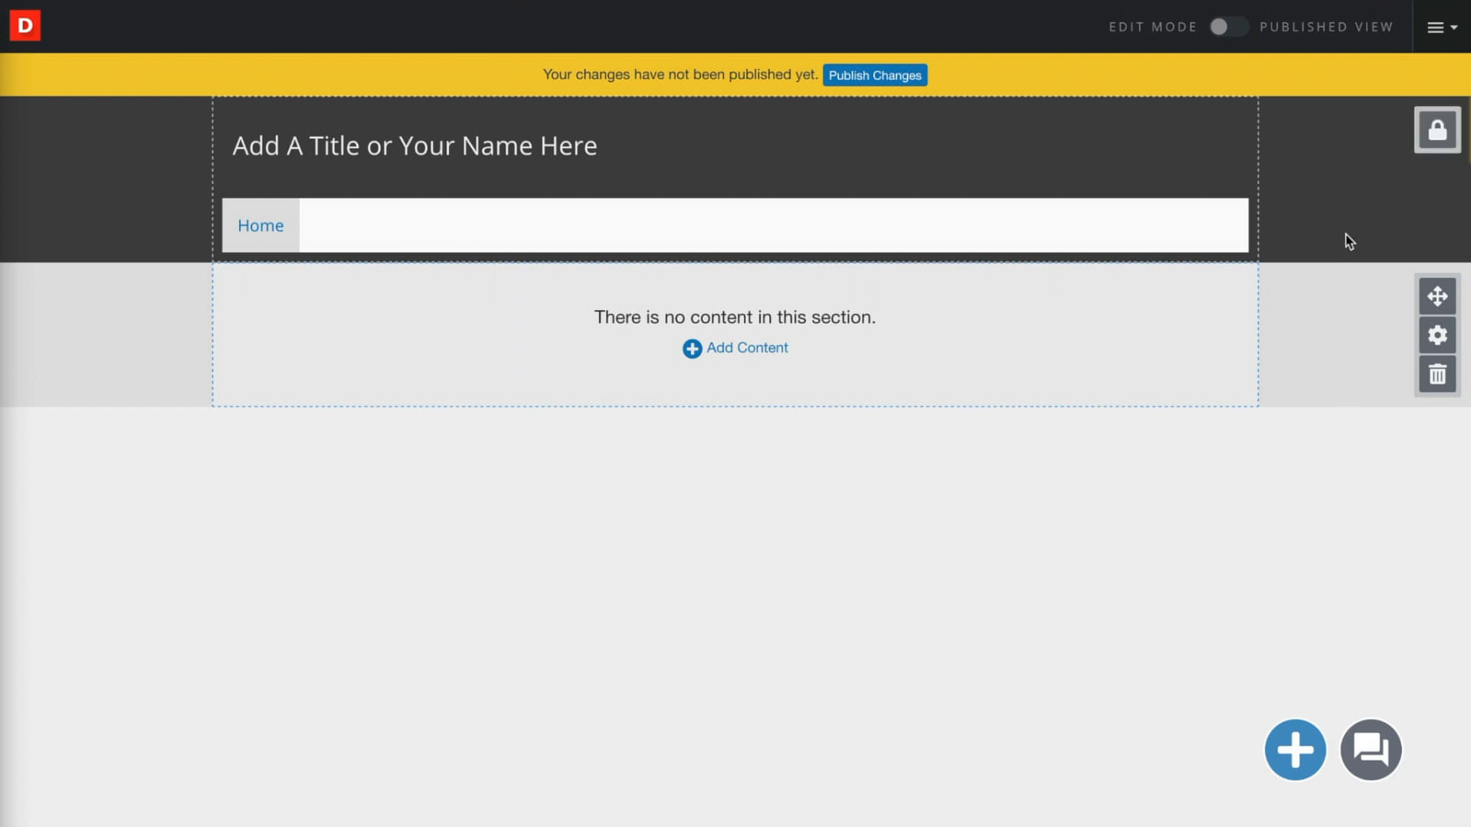
{"action": "mouse_move", "coordinate": [1354, 206]}
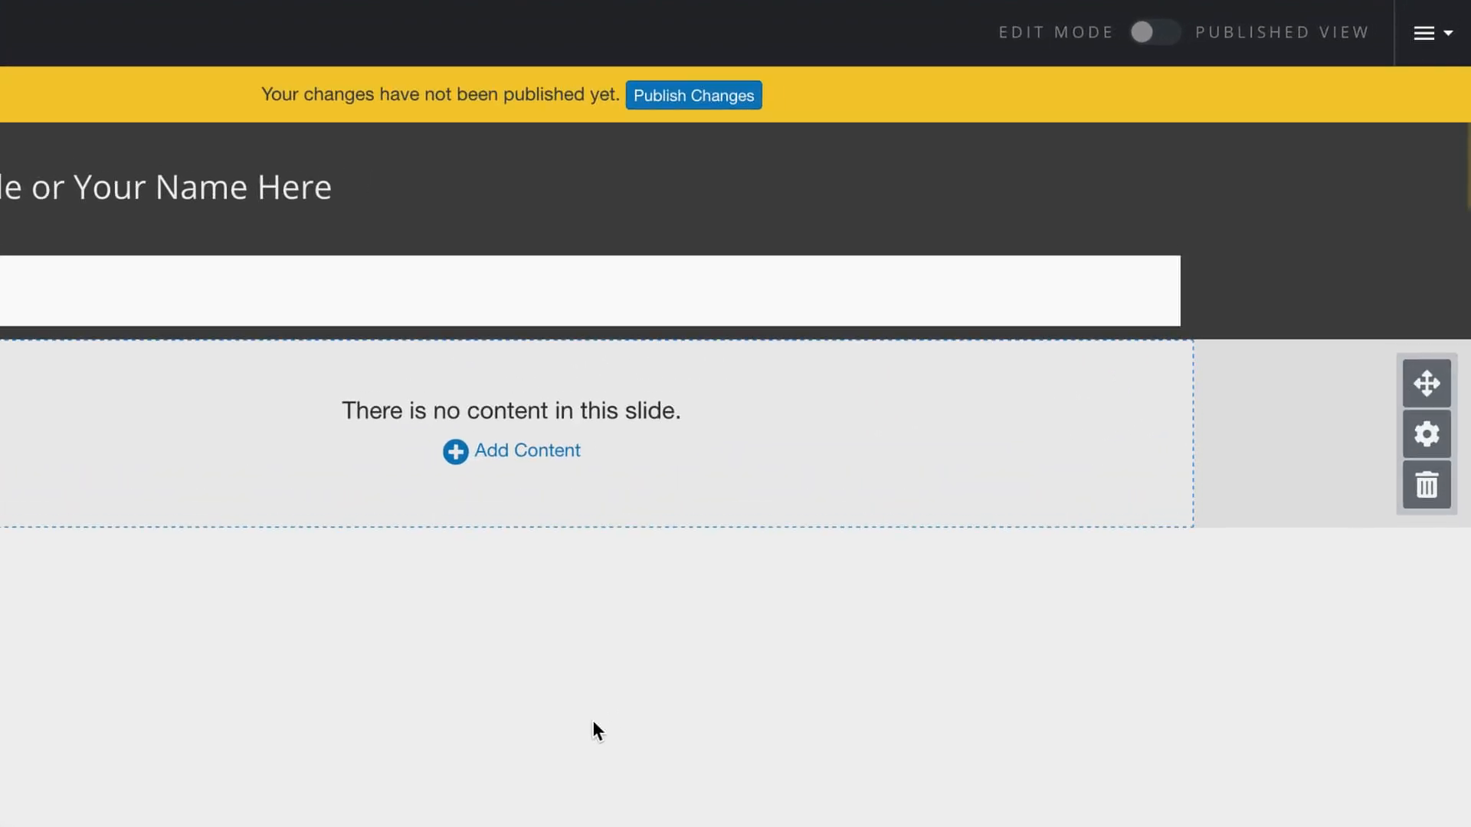
Step: Open the portfolio Settings from the Portfolio Actions menu
{"action": "left_click", "coordinate": [1426, 33]}
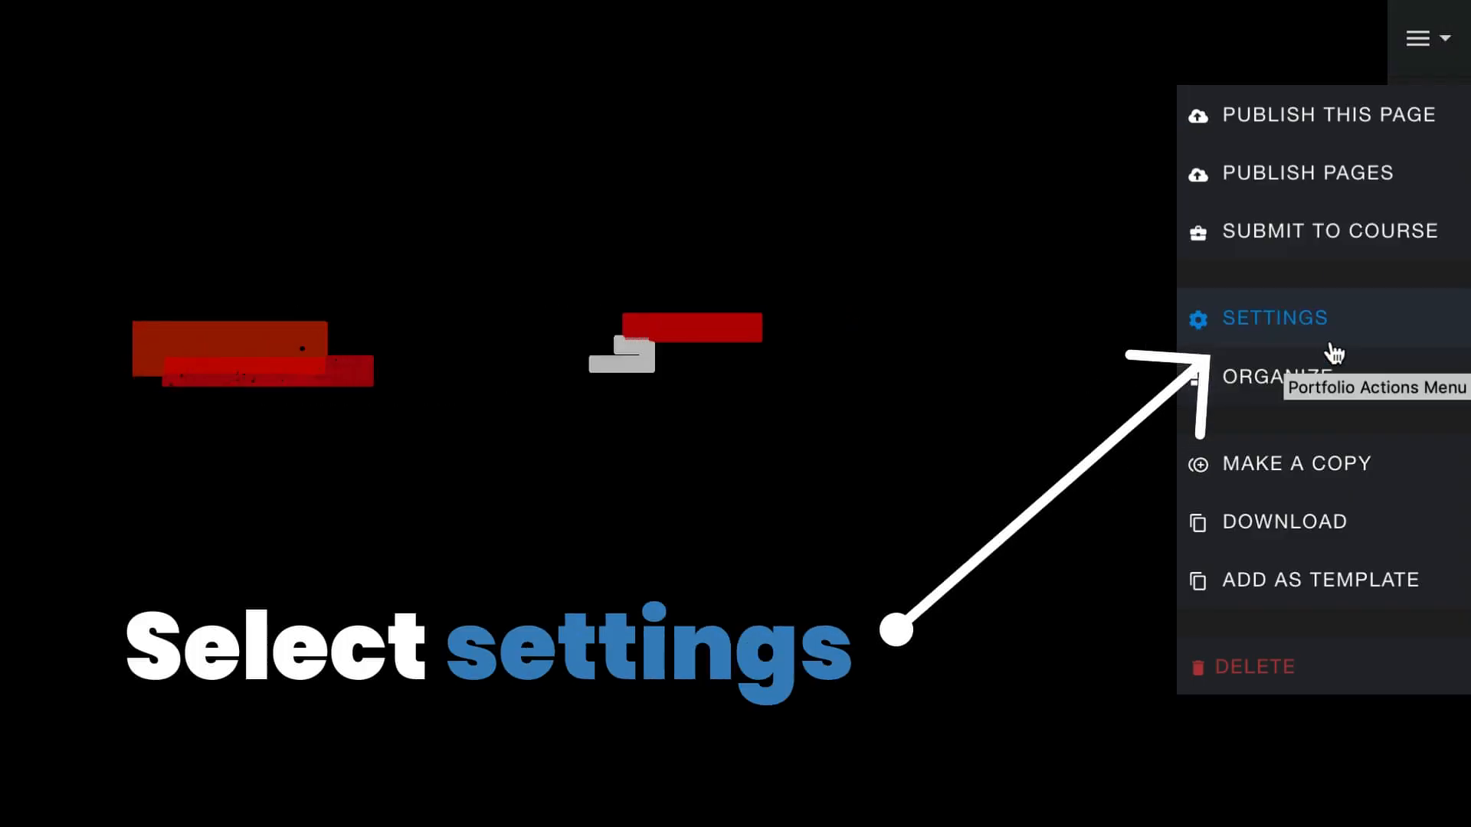
{"action": "left_click", "coordinate": [1275, 318]}
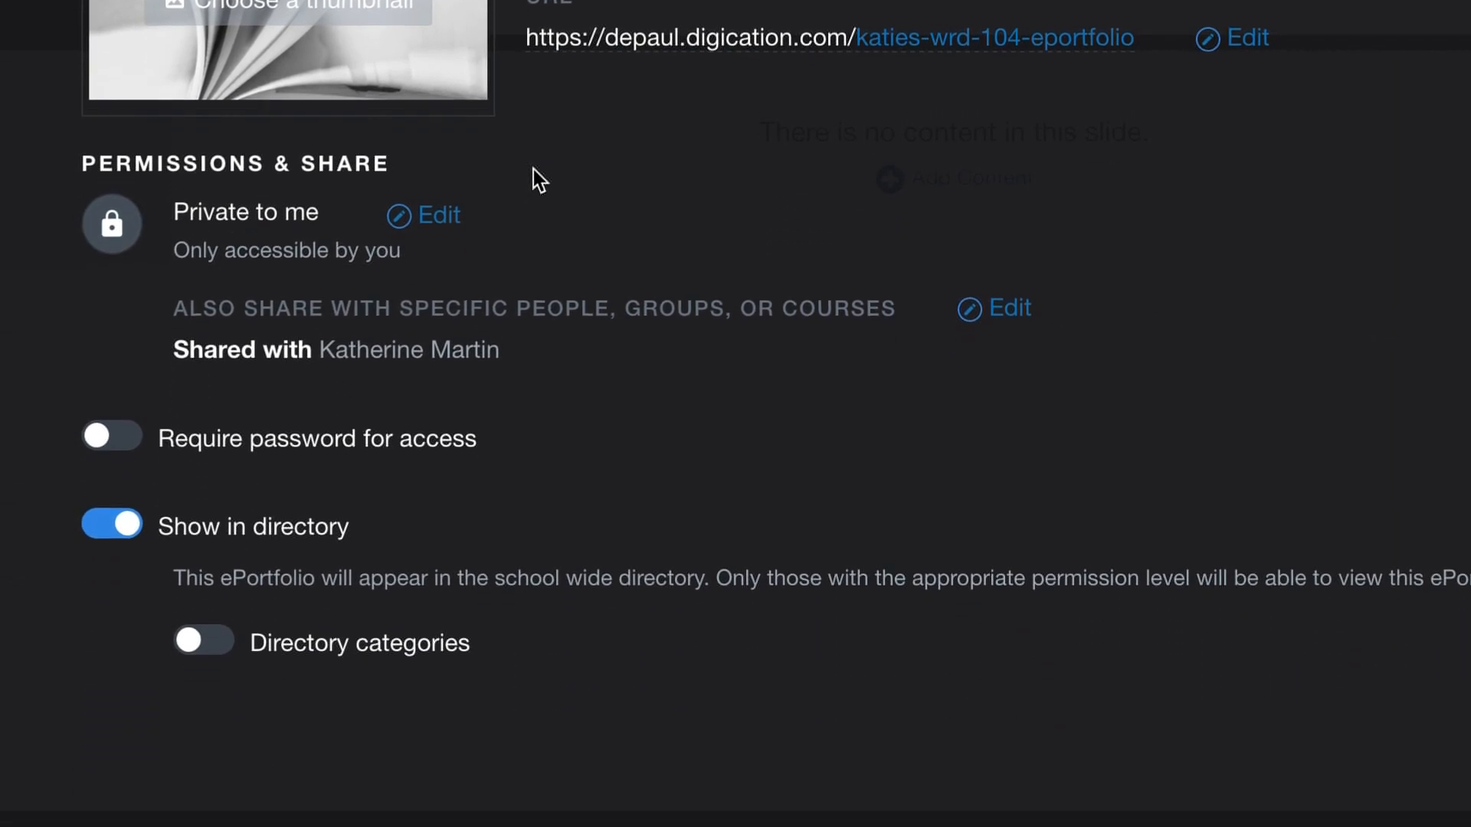
{"action": "scroll", "scroll_direction": "down", "scroll_amount": 3}
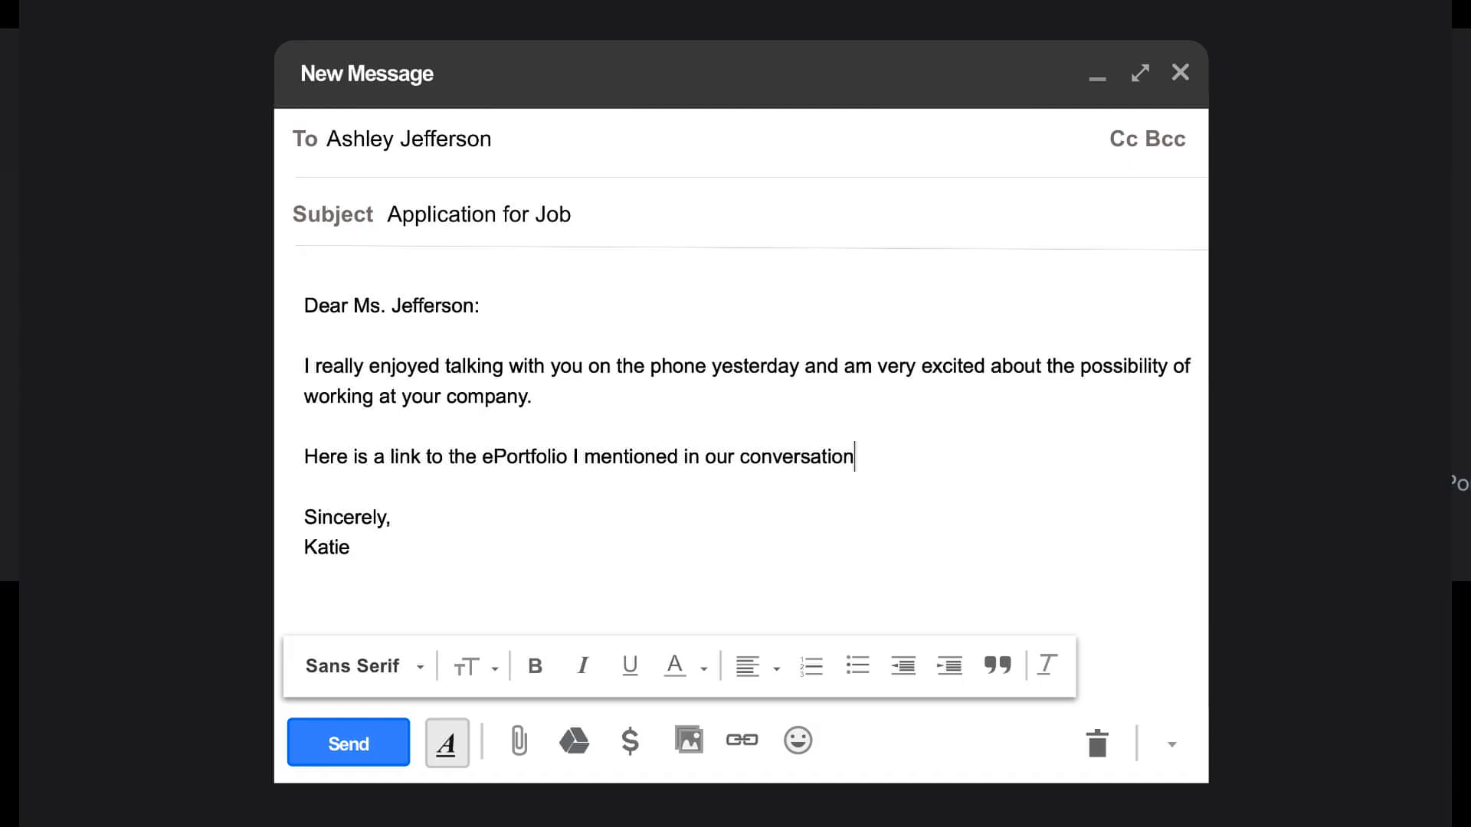
{"action": "type", "text": "yesterday:"}
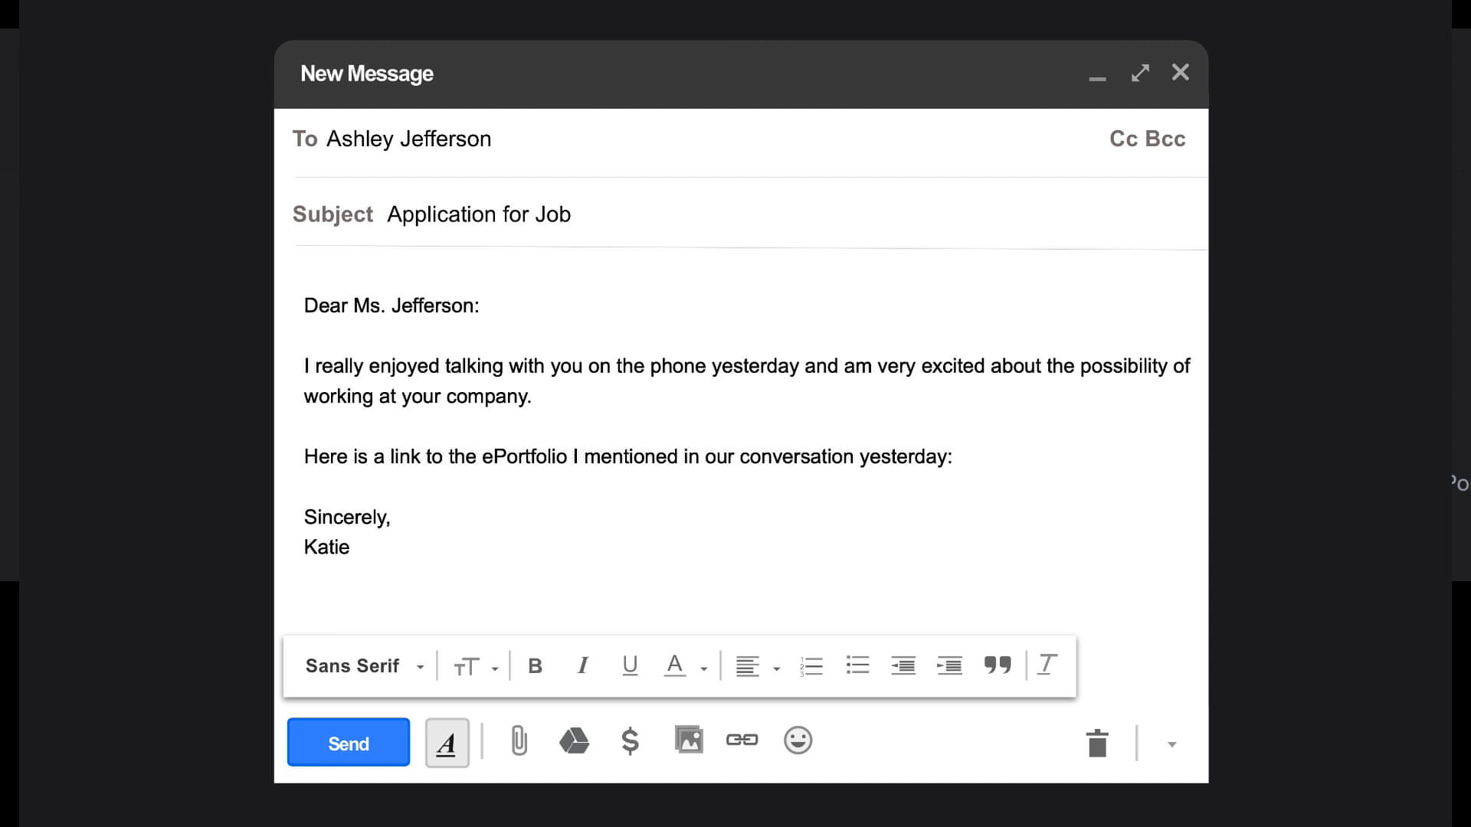
{"action": "type", "text": "https://depaul.digication.com/katies-wrd-104-eportfolio"}
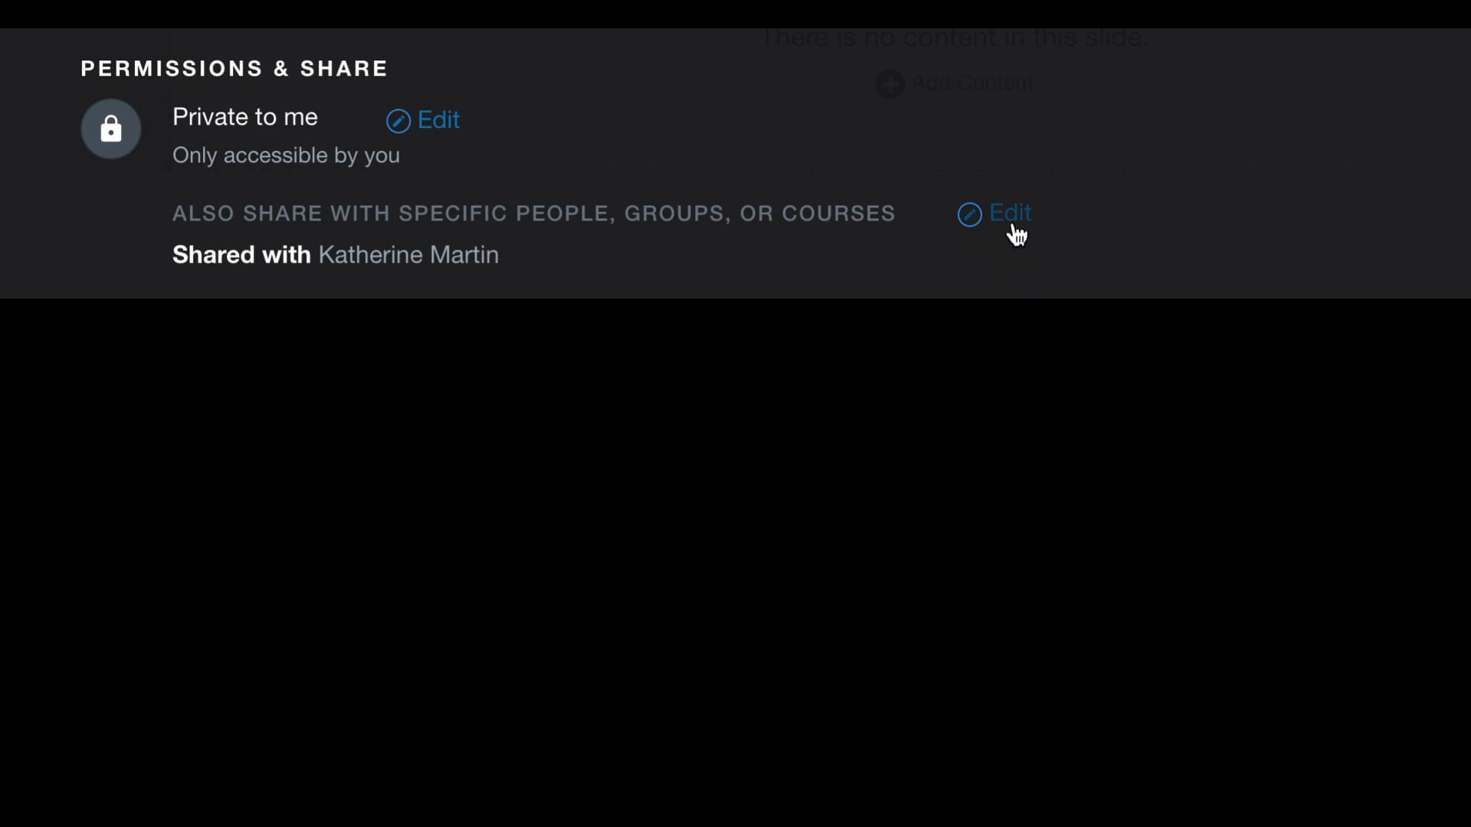
{"action": "left_click", "coordinate": [1008, 213]}
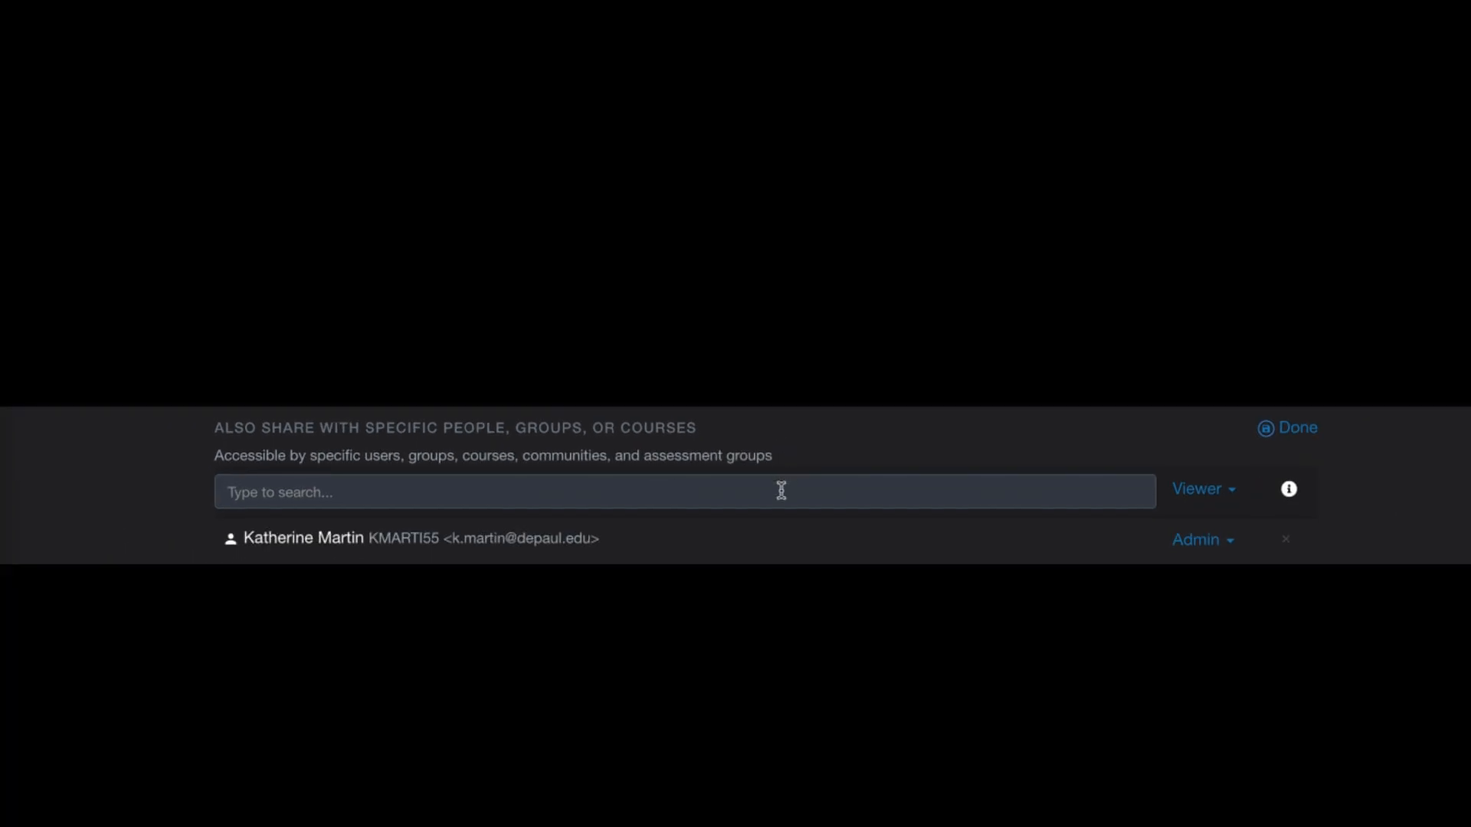
{"action": "type", "text": "m"}
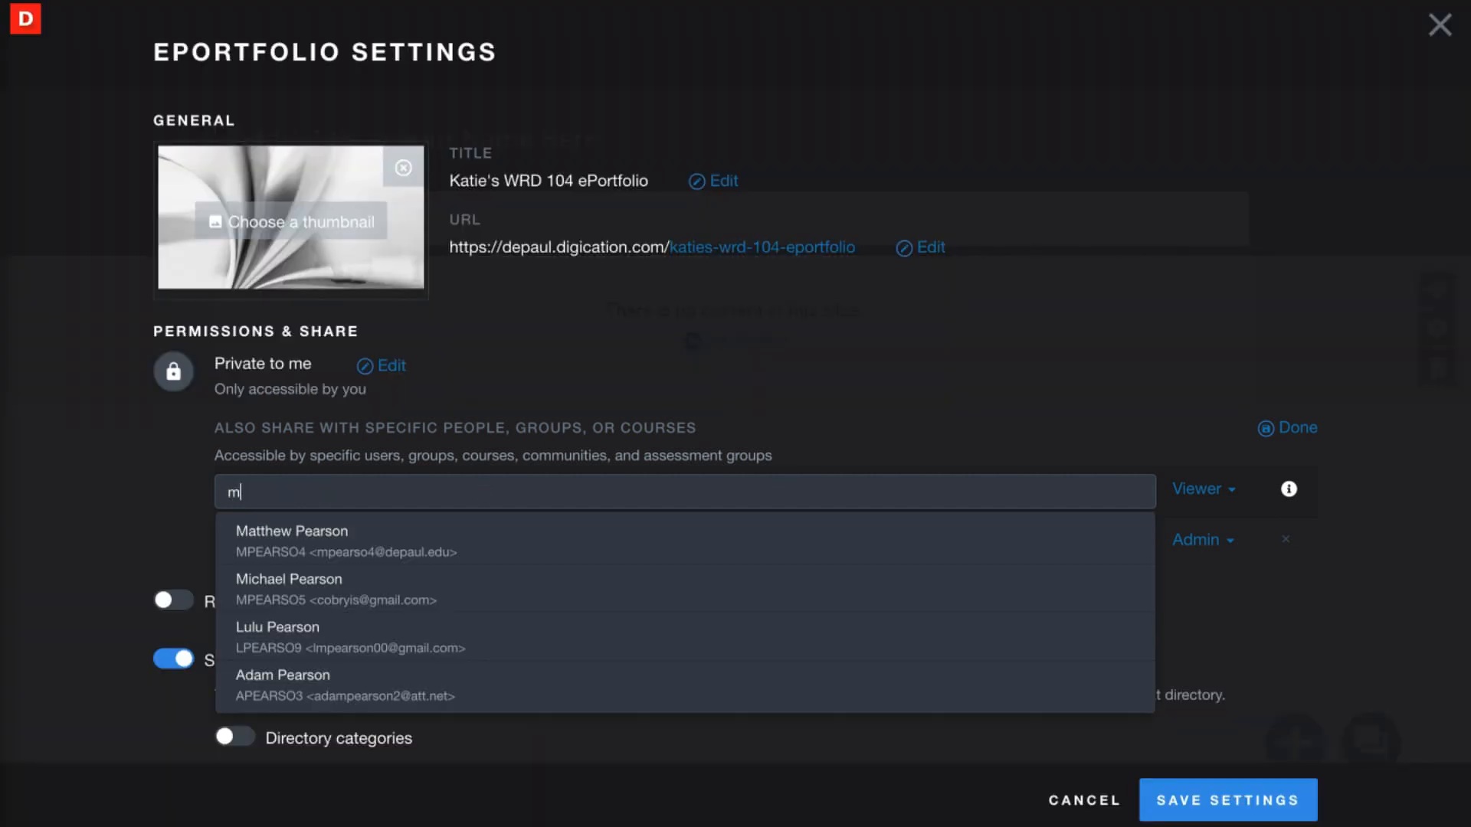
{"action": "type", "text": "pea"}
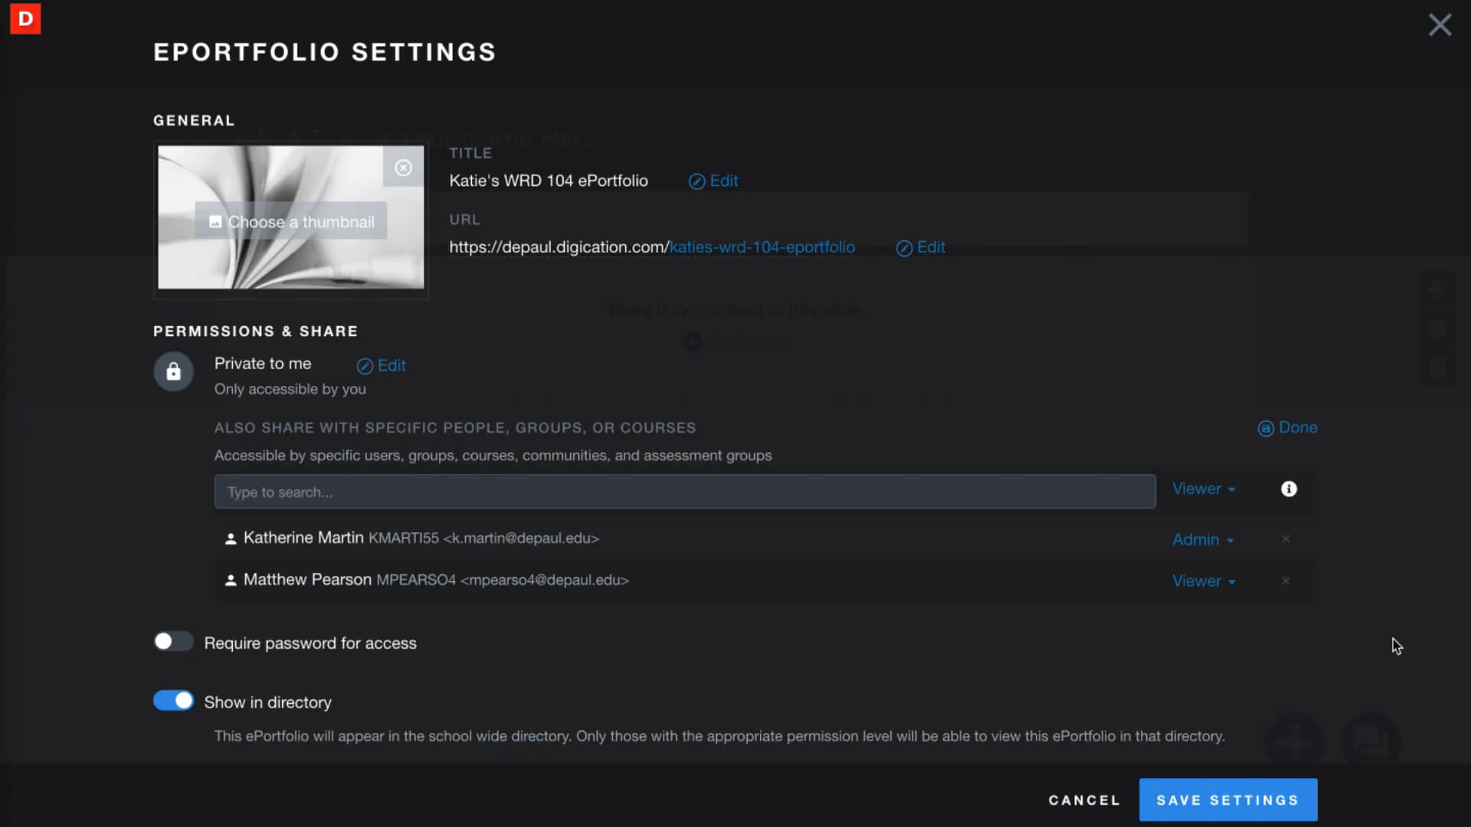
{"action": "mouse_move", "coordinate": [1271, 754]}
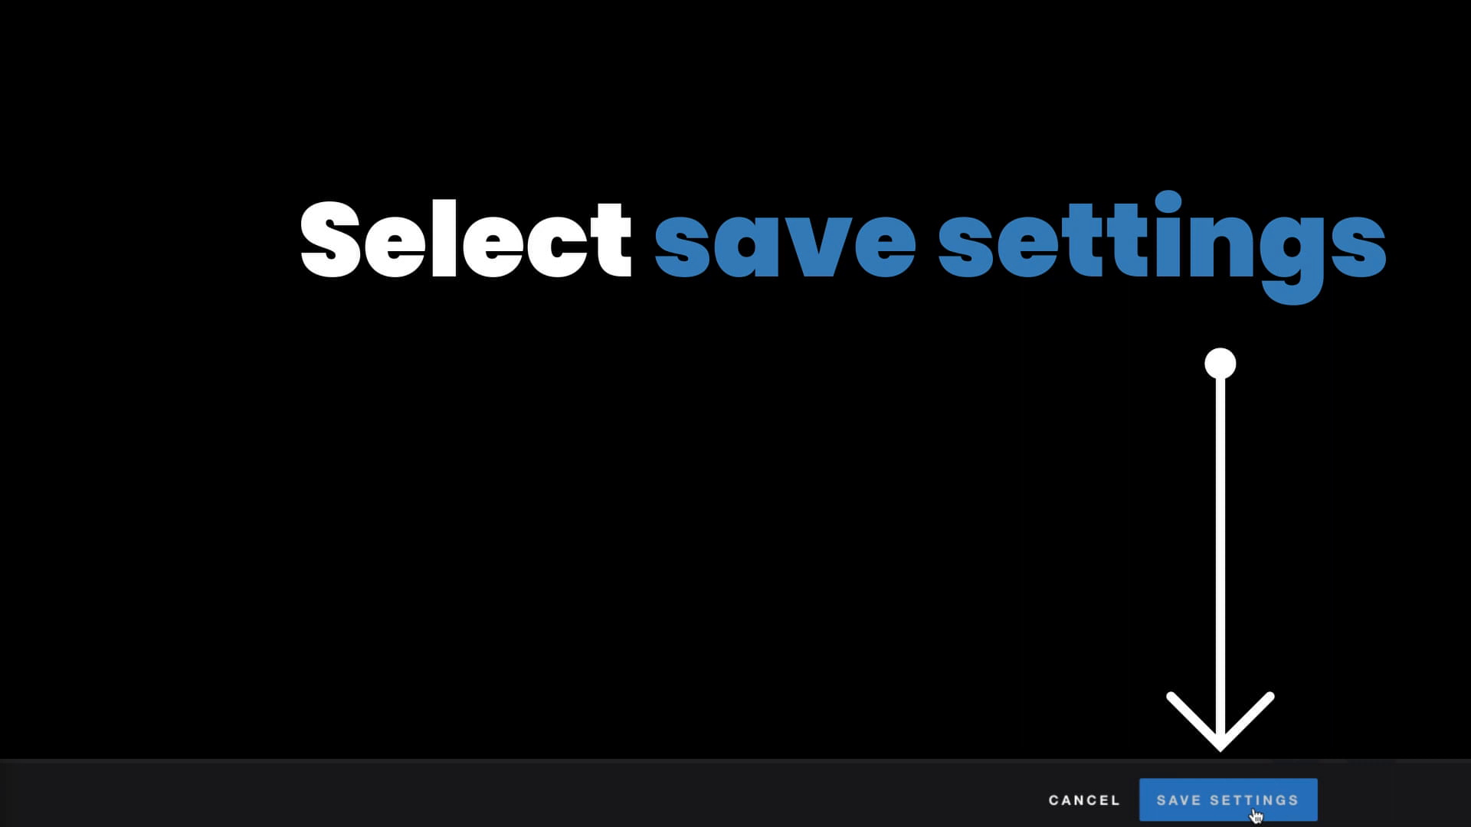
{"action": "left_click", "coordinate": [1229, 800]}
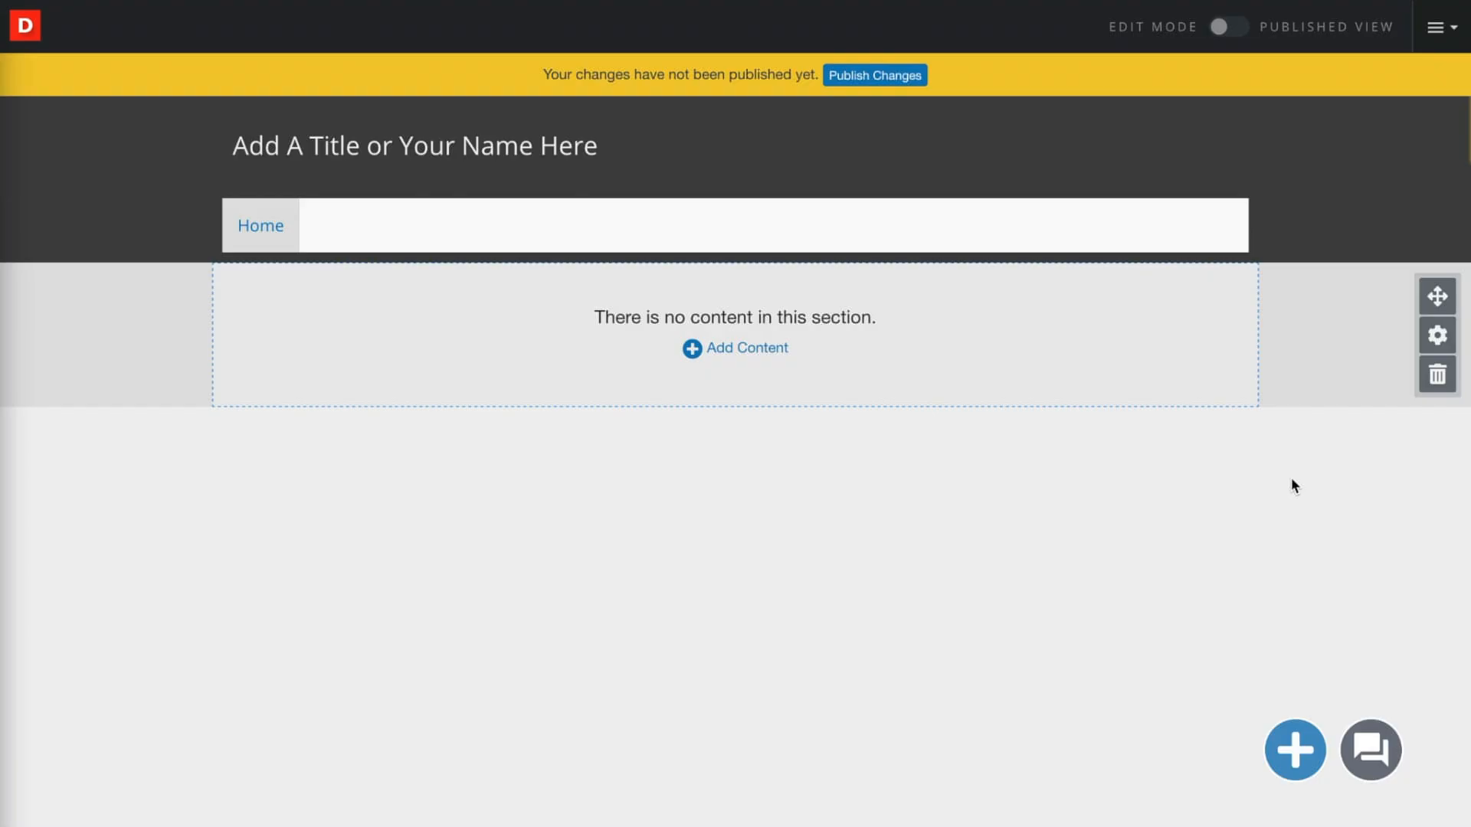